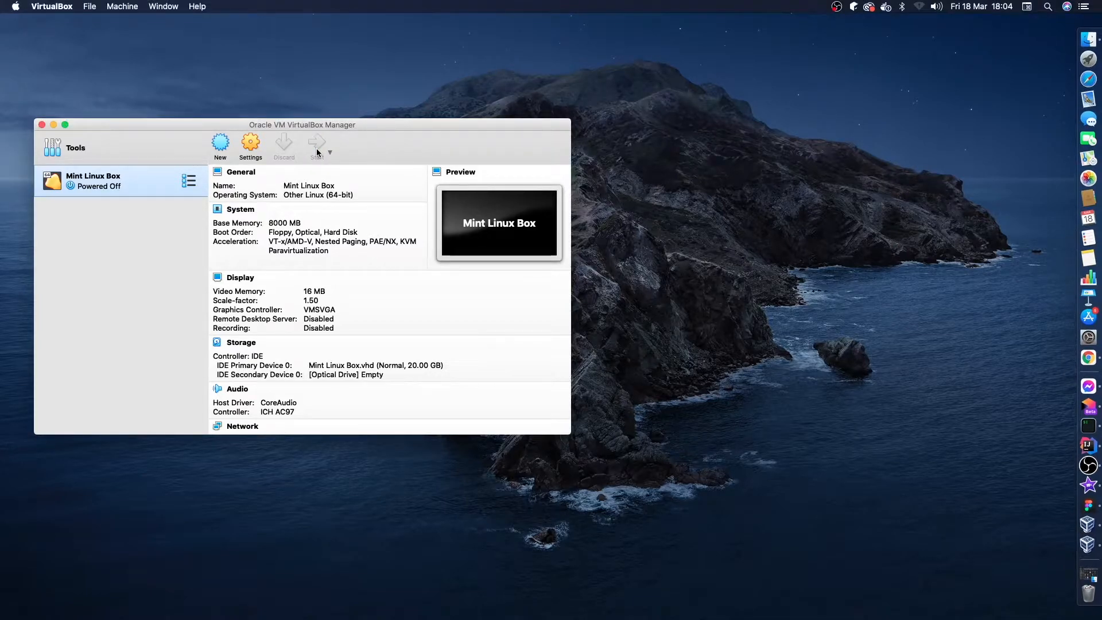
Start the Mint Linux Box virtual machine and let it boot to the desktop
{"action": "left_click", "coordinate": [316, 145]}
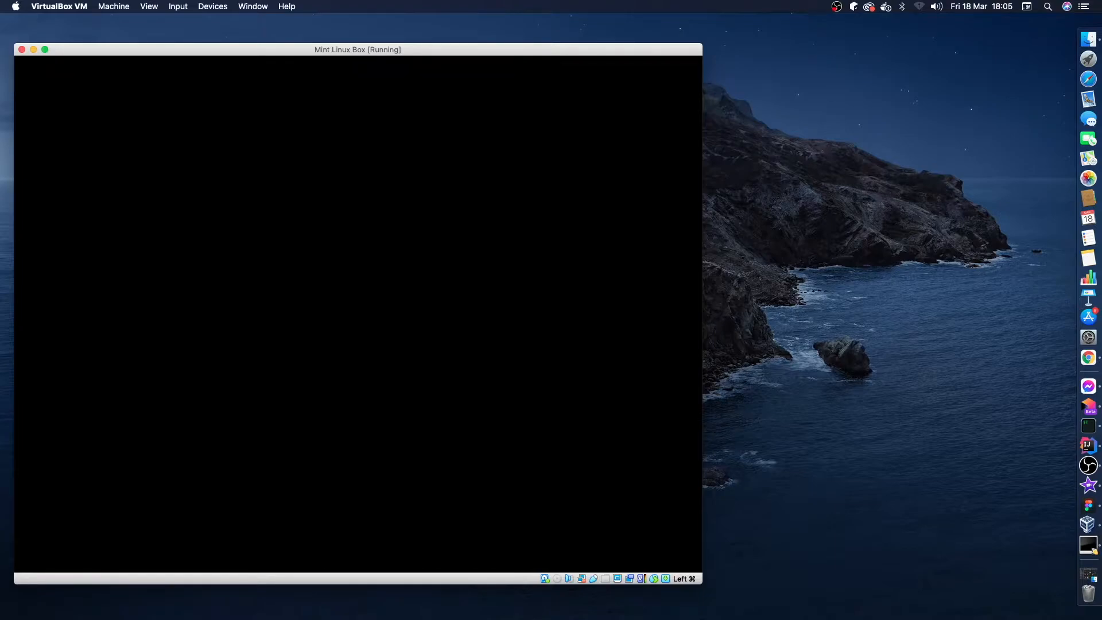
{"action": "mouse_move", "coordinate": [514, 96]}
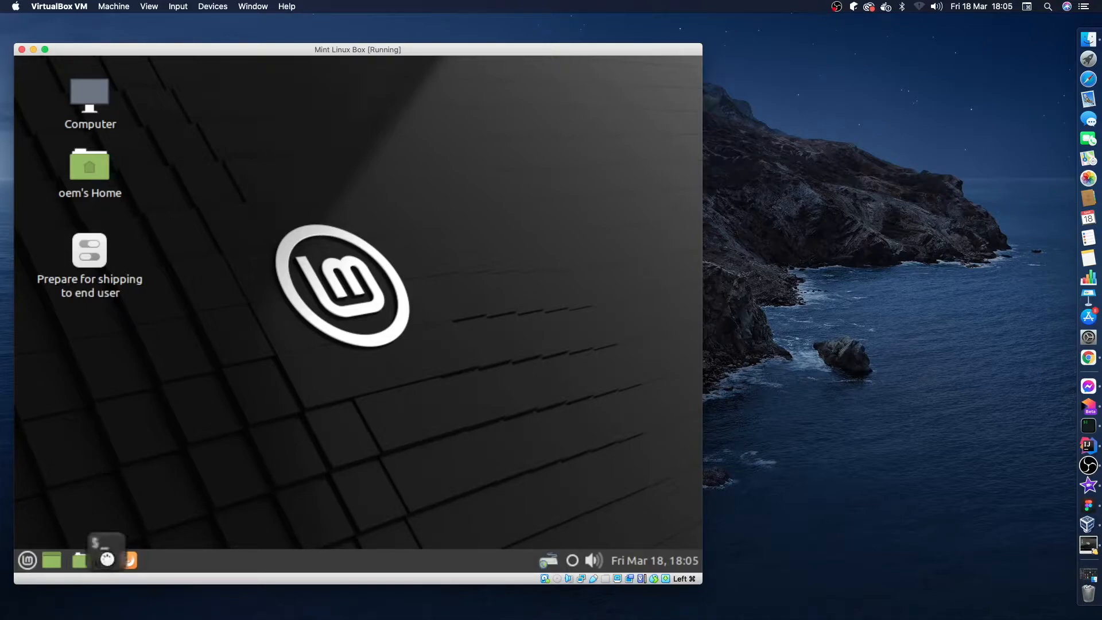
In a VM terminal, run pwd and ifconfig to list the working directory and network interfaces
{"action": "left_click", "coordinate": [106, 550]}
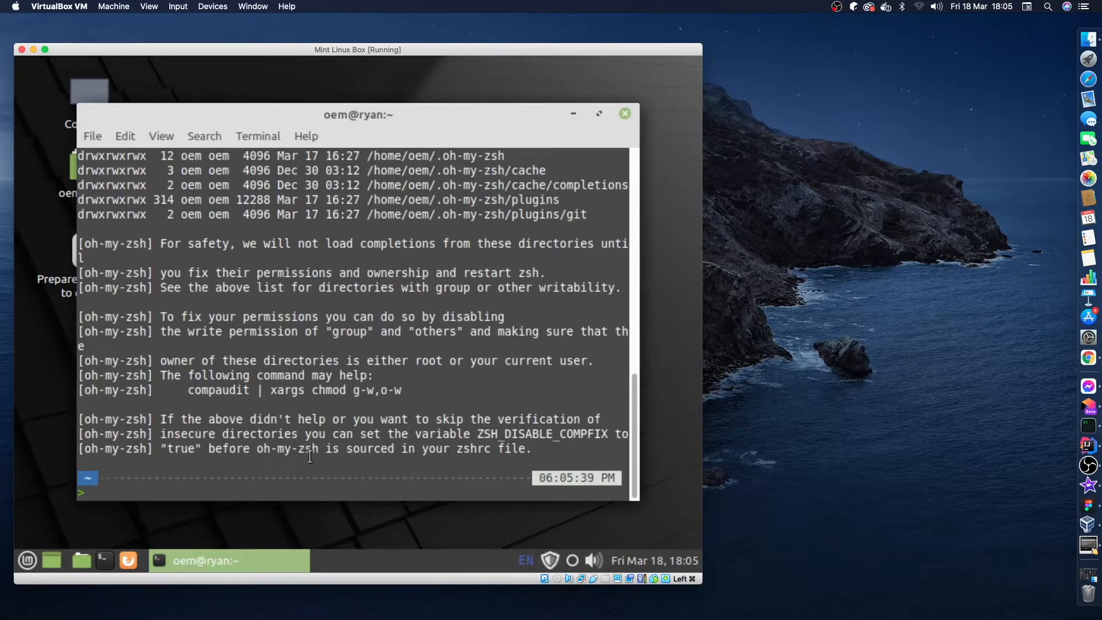
{"action": "type", "text": "pwd"}
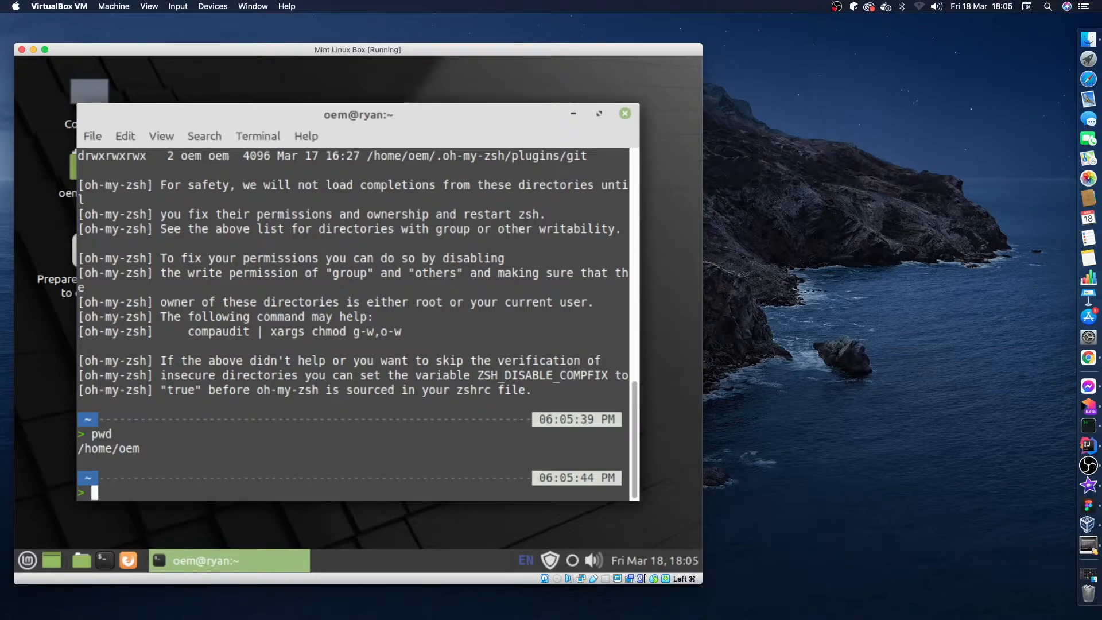
{"action": "type", "text": "if"}
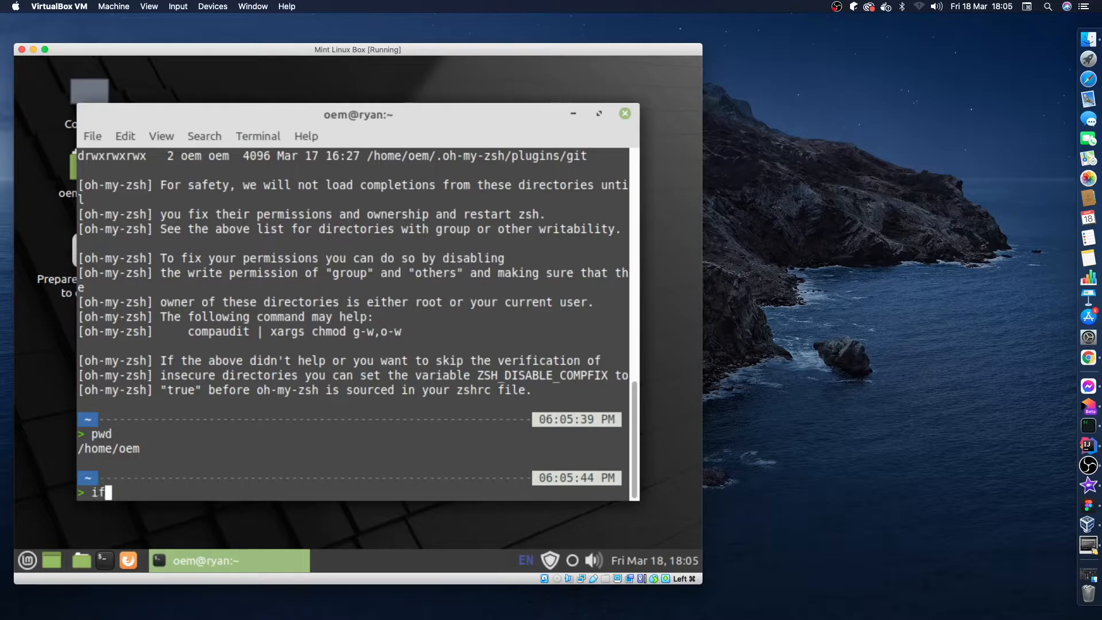
{"action": "type", "text": "conf"}
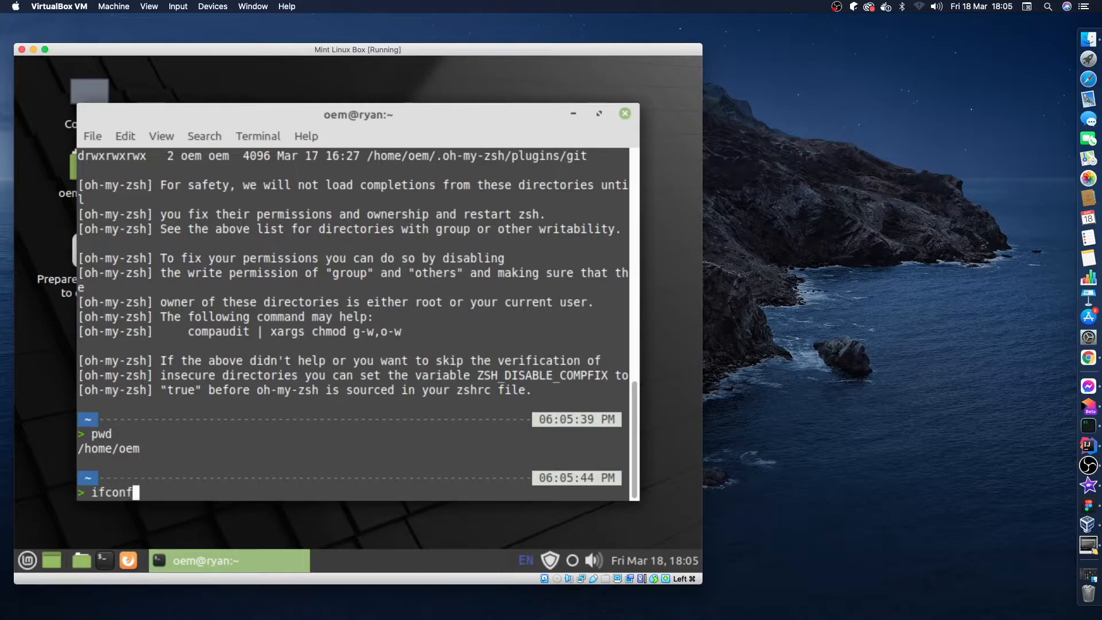
{"action": "key", "text": "Return"}
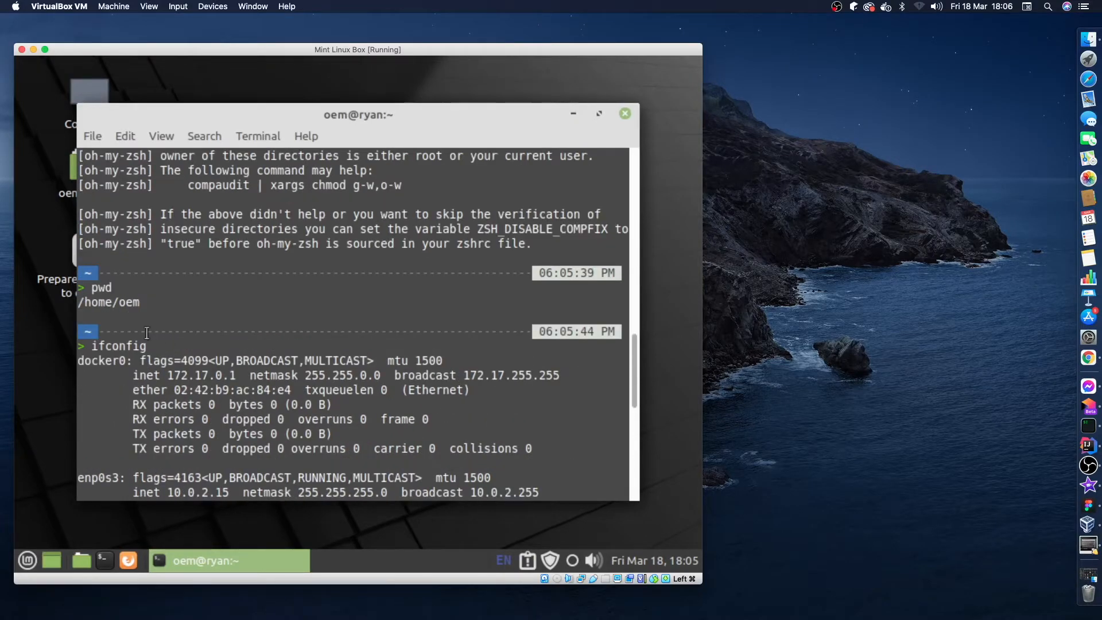
Scroll the interface list and select the docker0 (172.17.0.1) and enp0s3 (10.0.2.15) addresses
{"action": "scroll", "scroll_direction": "down", "scroll_amount": 3}
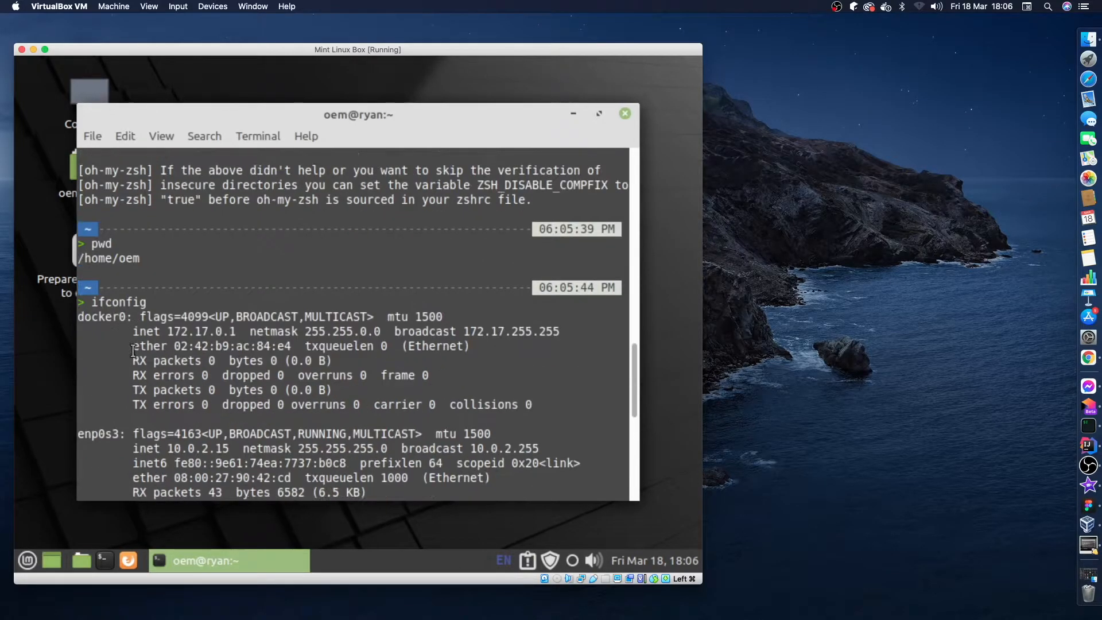
{"action": "scroll", "scroll_direction": "down", "scroll_amount": 3}
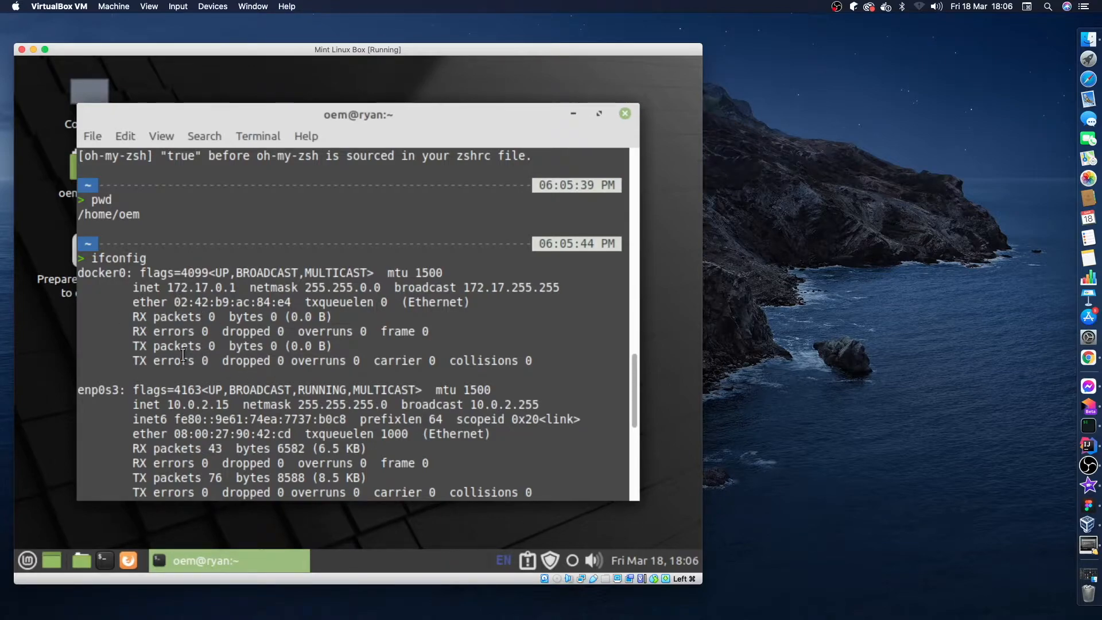
{"action": "scroll", "scroll_direction": "down", "scroll_amount": 3}
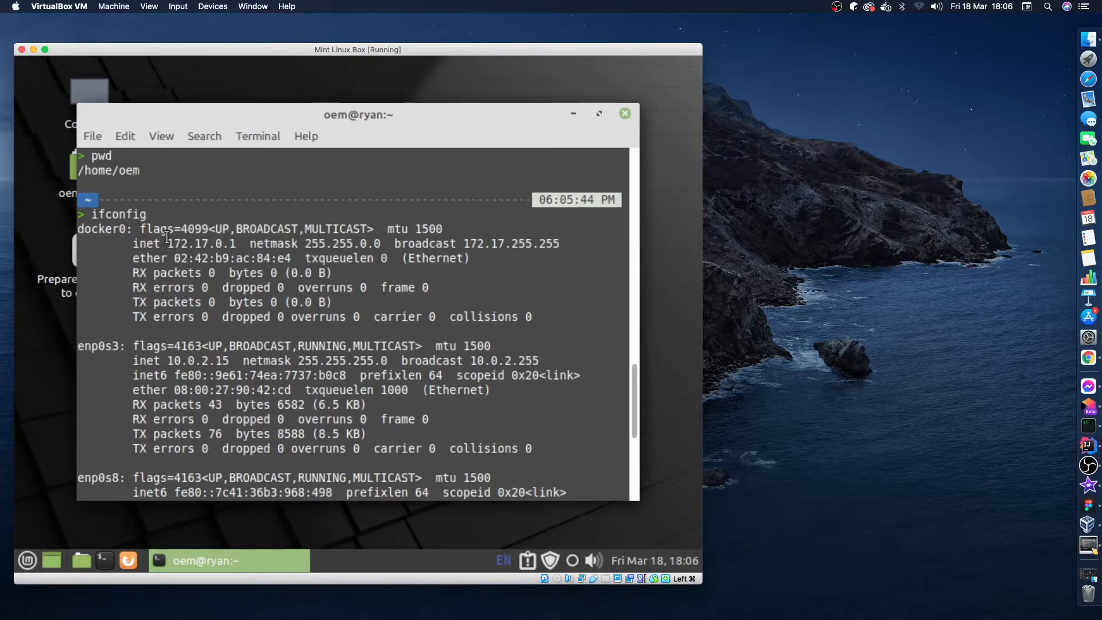
{"action": "double_click", "coordinate": [201, 243]}
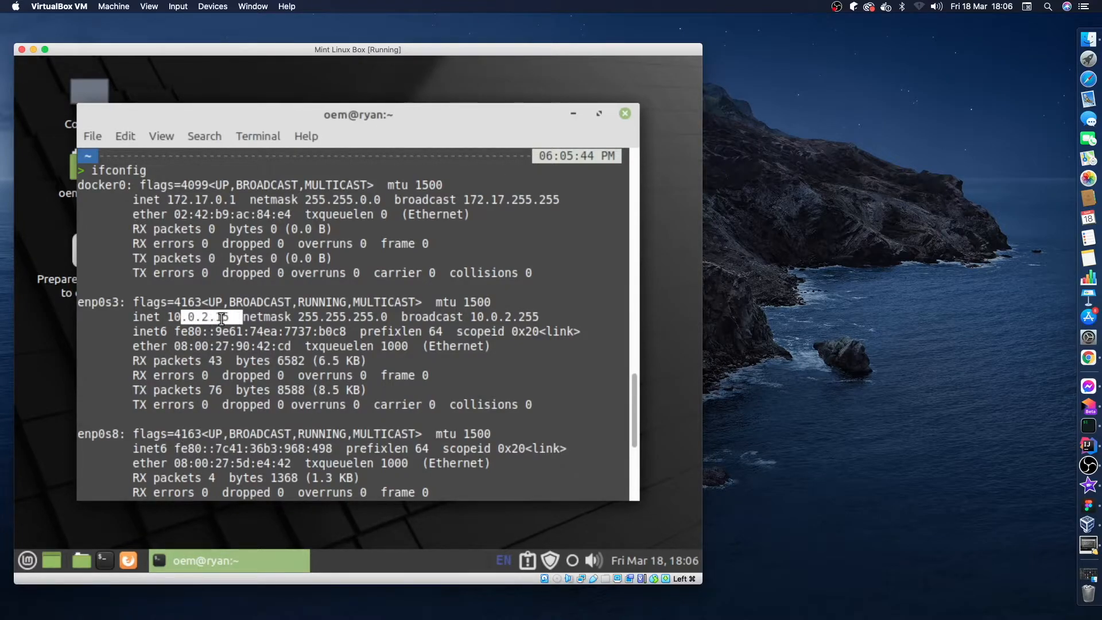
{"action": "scroll", "scroll_direction": "down", "scroll_amount": 3}
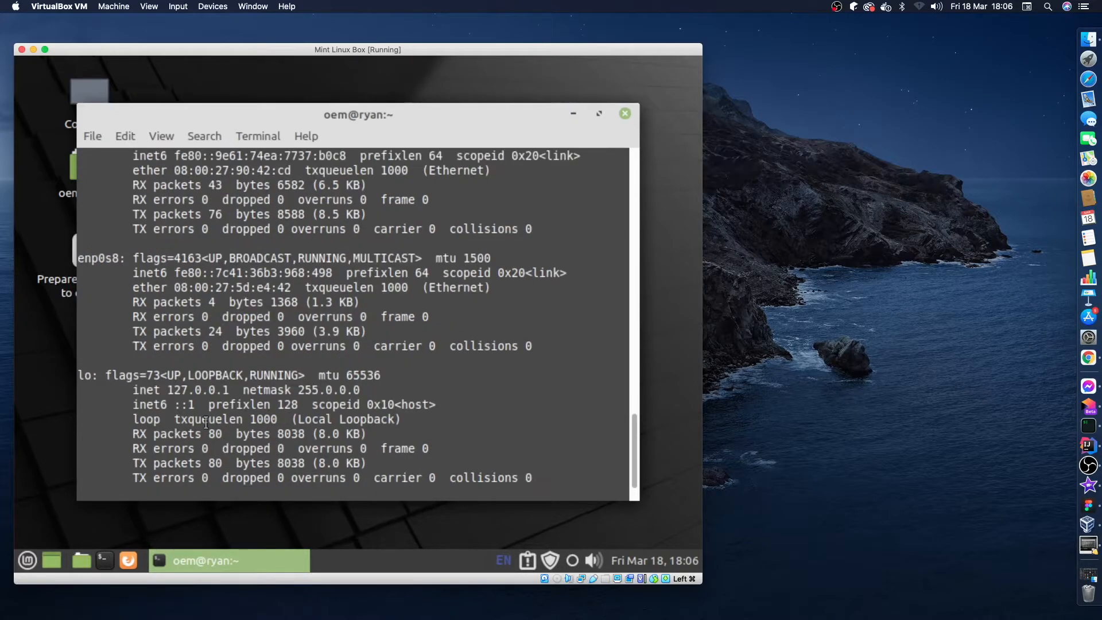
{"action": "double_click", "coordinate": [205, 390]}
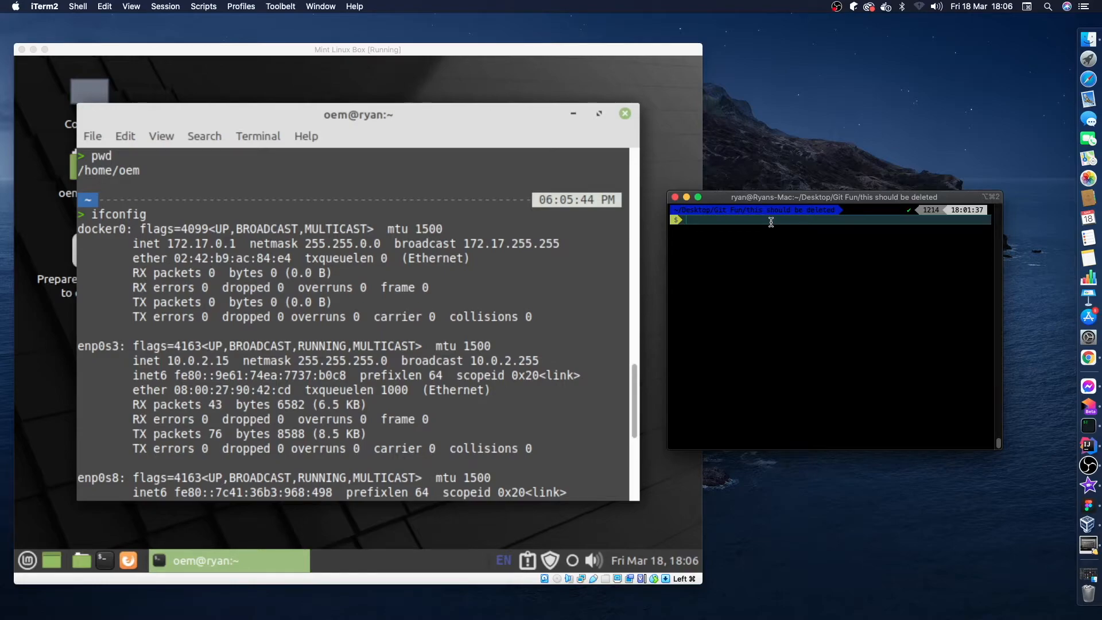
Ping 172.17.0.1 from iTerm2 on the Mac, observing 100% packet loss
{"action": "type", "text": "ping"}
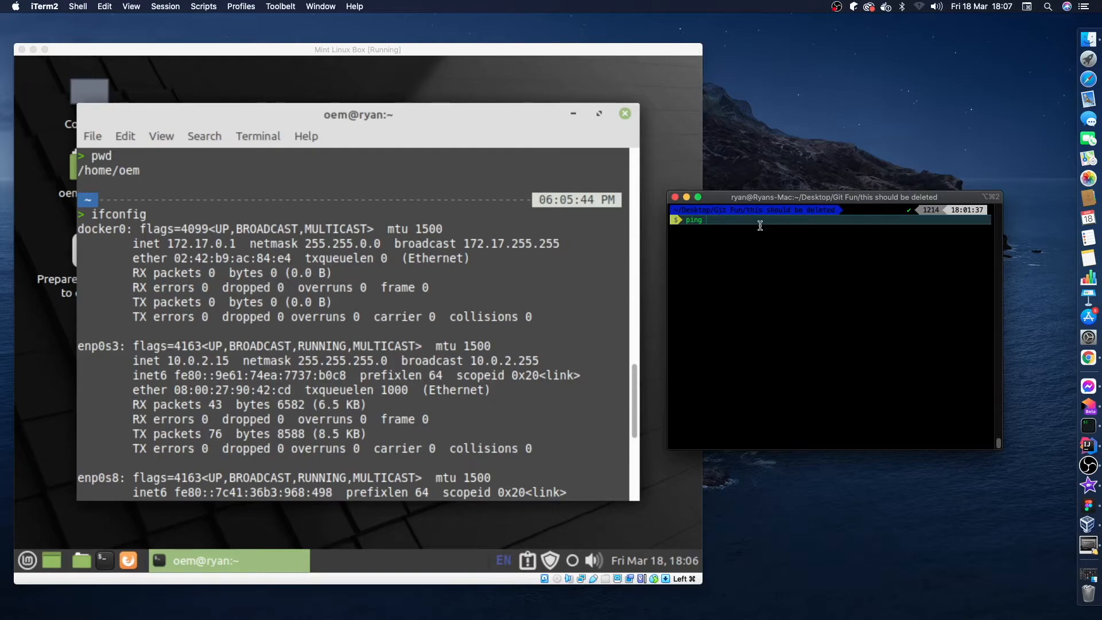
{"action": "type", "text": "172.17.0.1"}
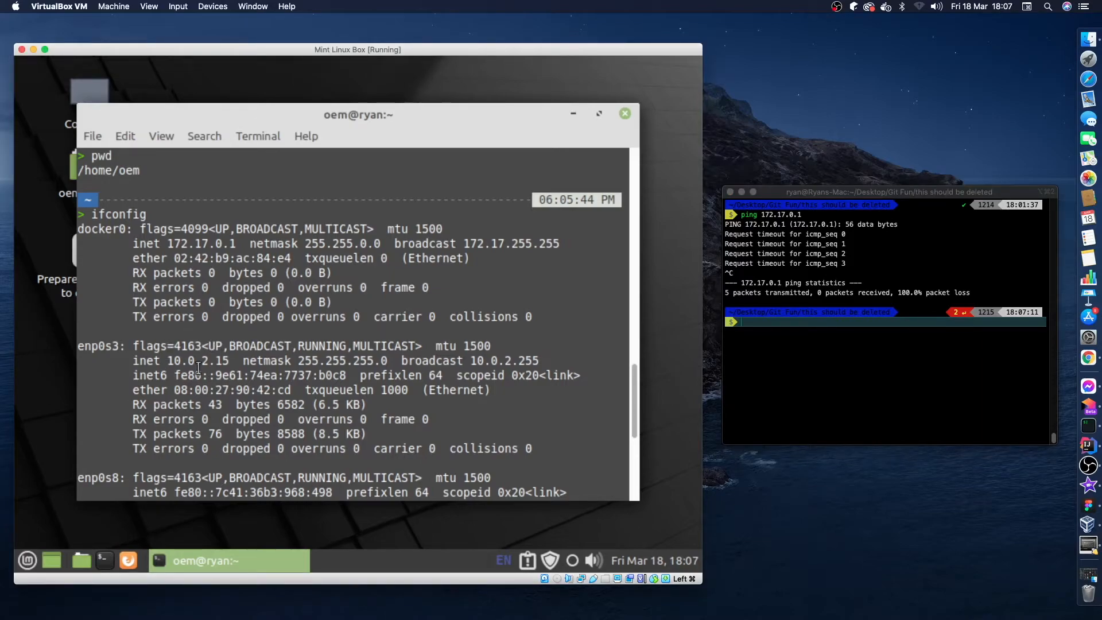
{"action": "scroll", "scroll_direction": "down", "scroll_amount": 3}
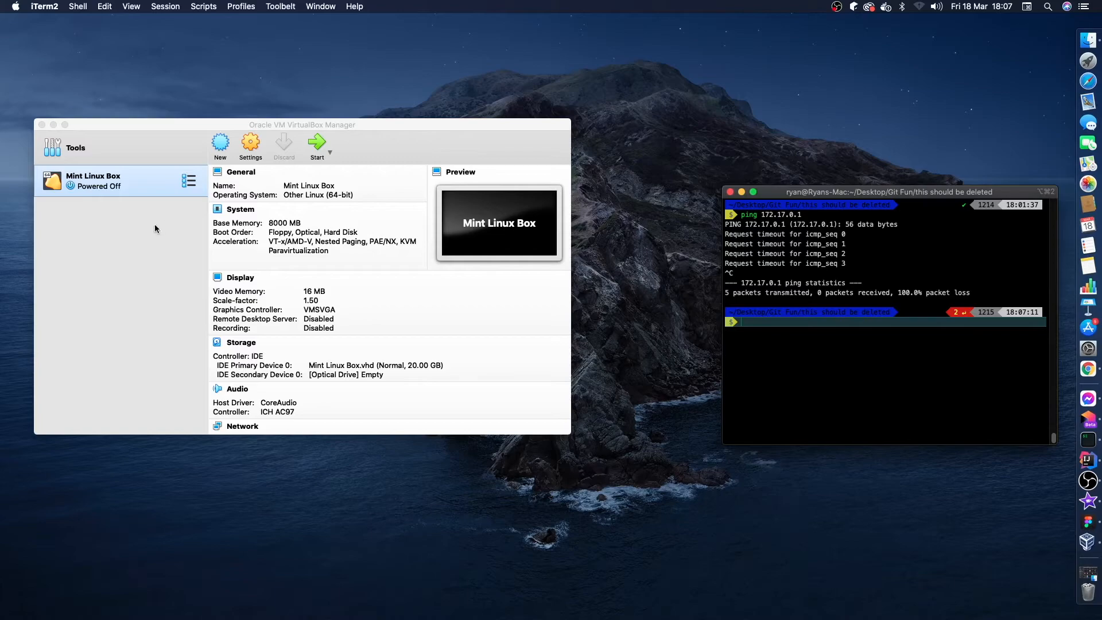
{"action": "mouse_move", "coordinate": [140, 190]}
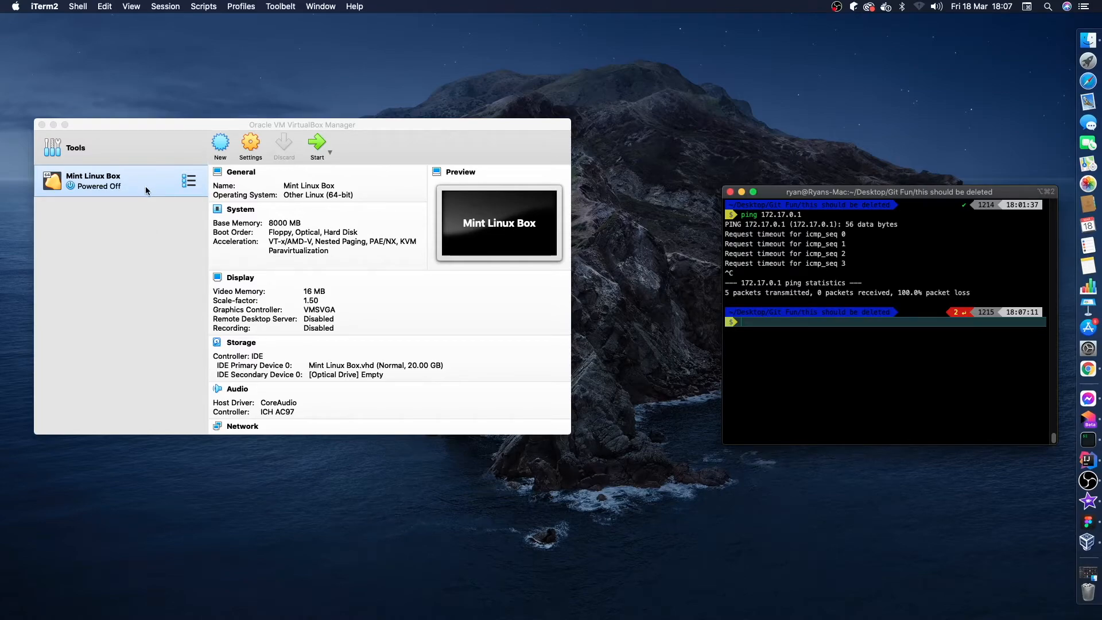
In the VM's Network settings, enable Adapter 3 as a bridged adapter on en0: Ethernet
{"action": "left_click", "coordinate": [302, 124]}
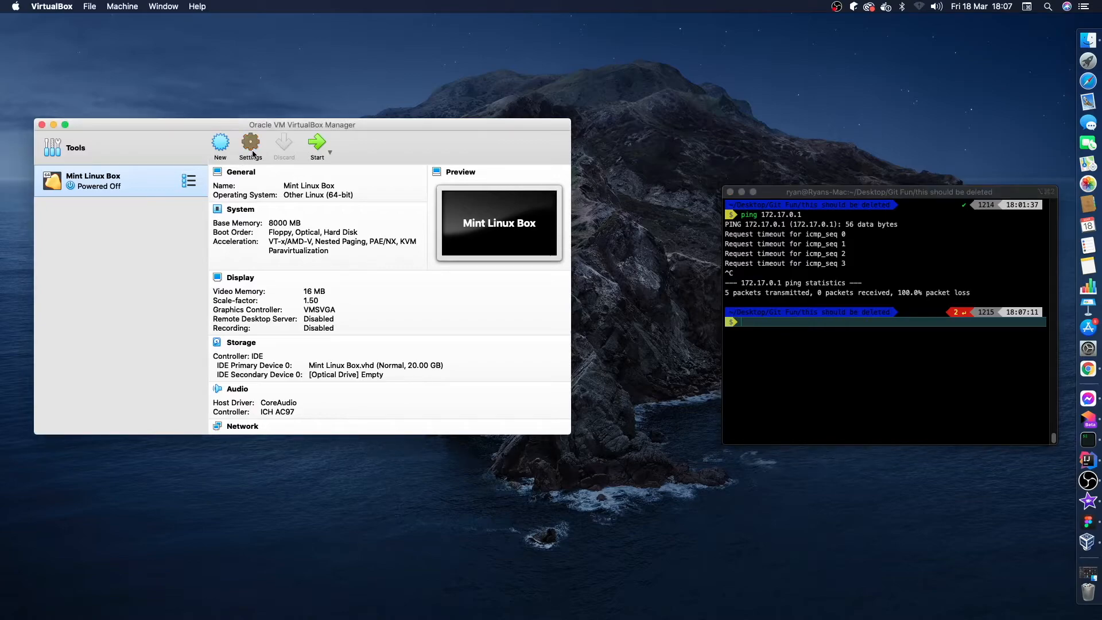
{"action": "left_click", "coordinate": [251, 145]}
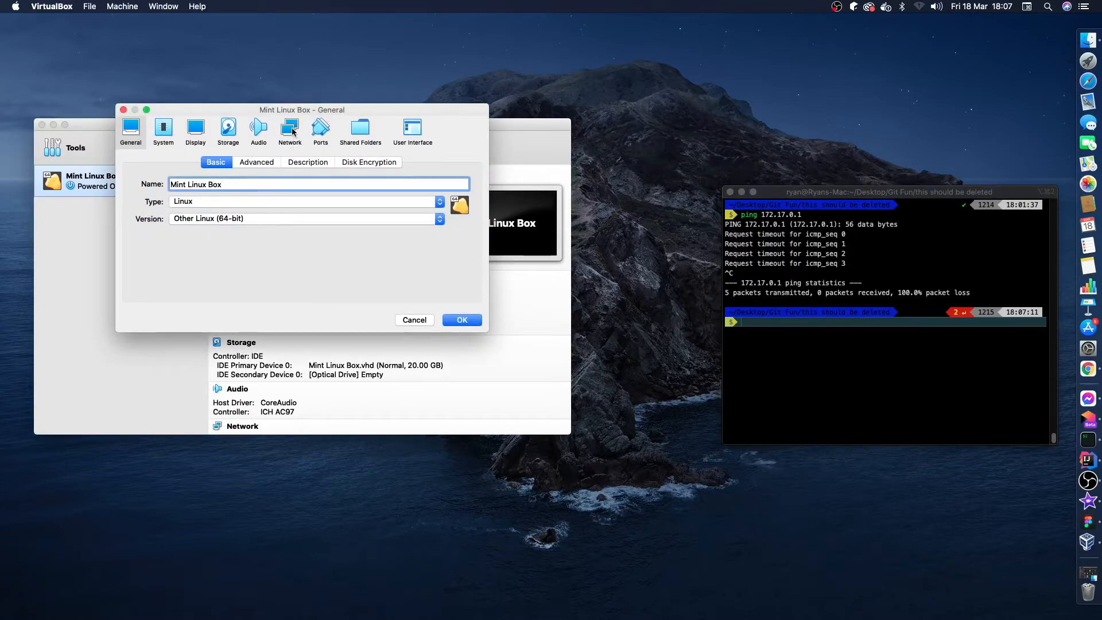
{"action": "left_click", "coordinate": [289, 129]}
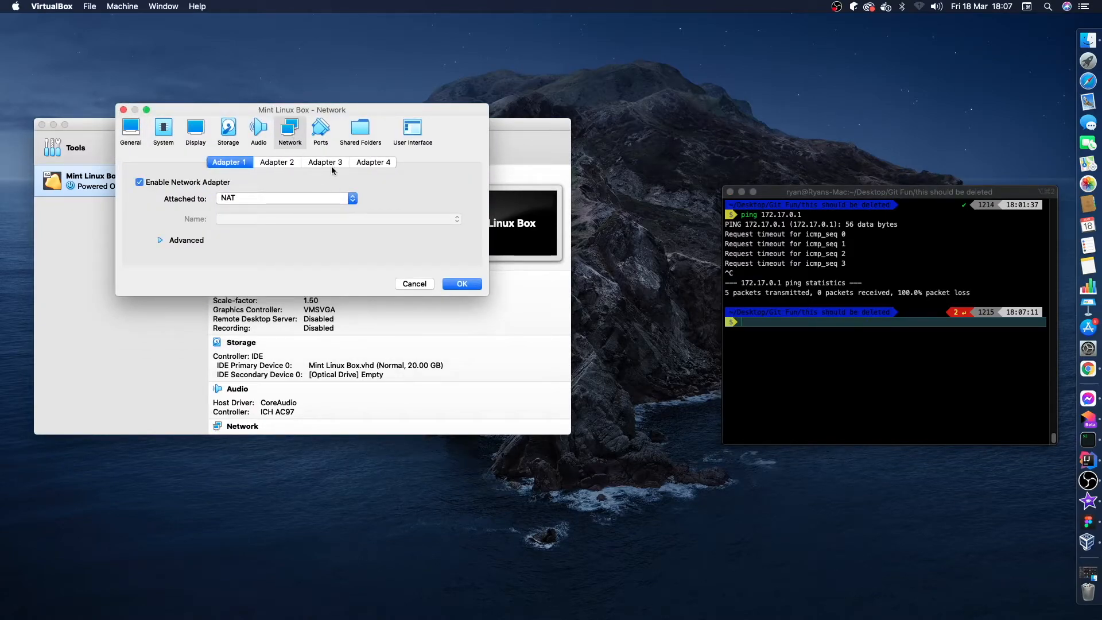
{"action": "left_click", "coordinate": [325, 162]}
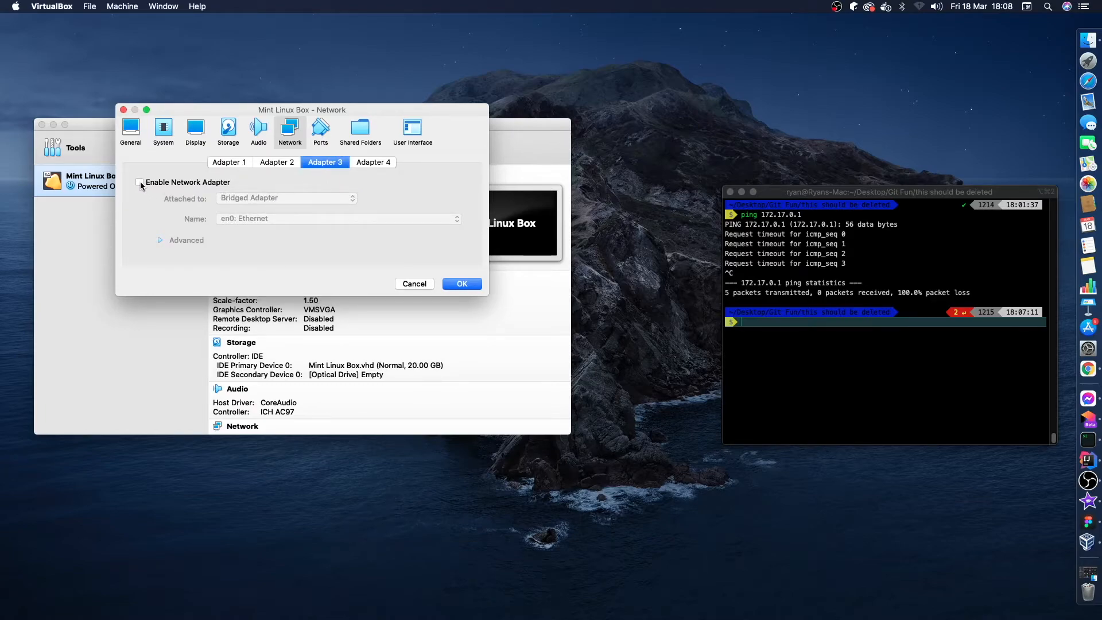
{"action": "left_click", "coordinate": [139, 182]}
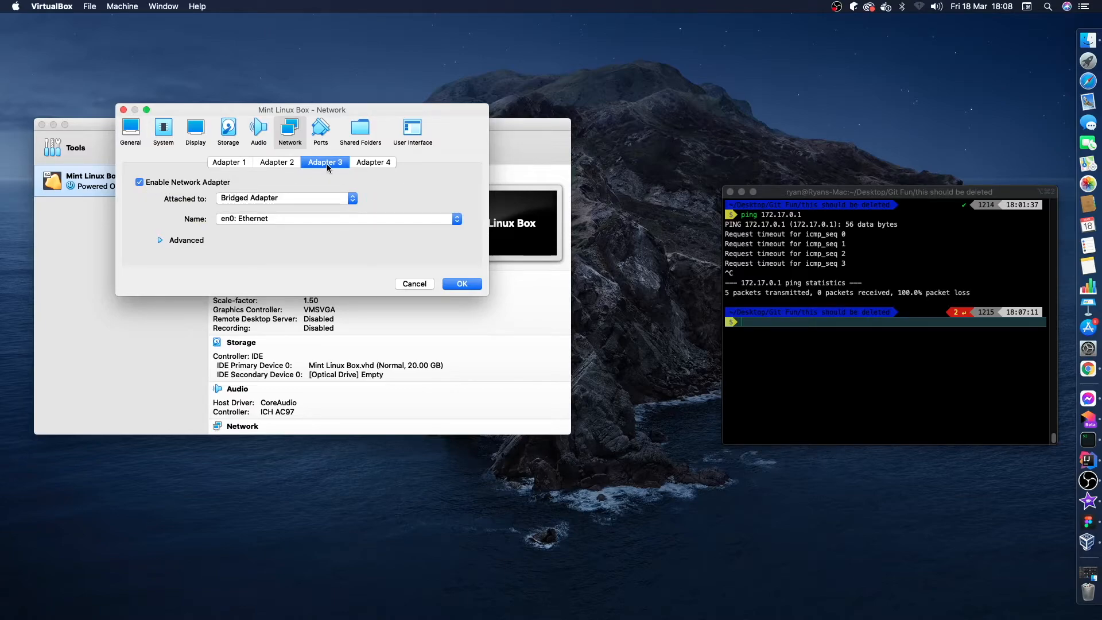
{"action": "left_click", "coordinate": [373, 161]}
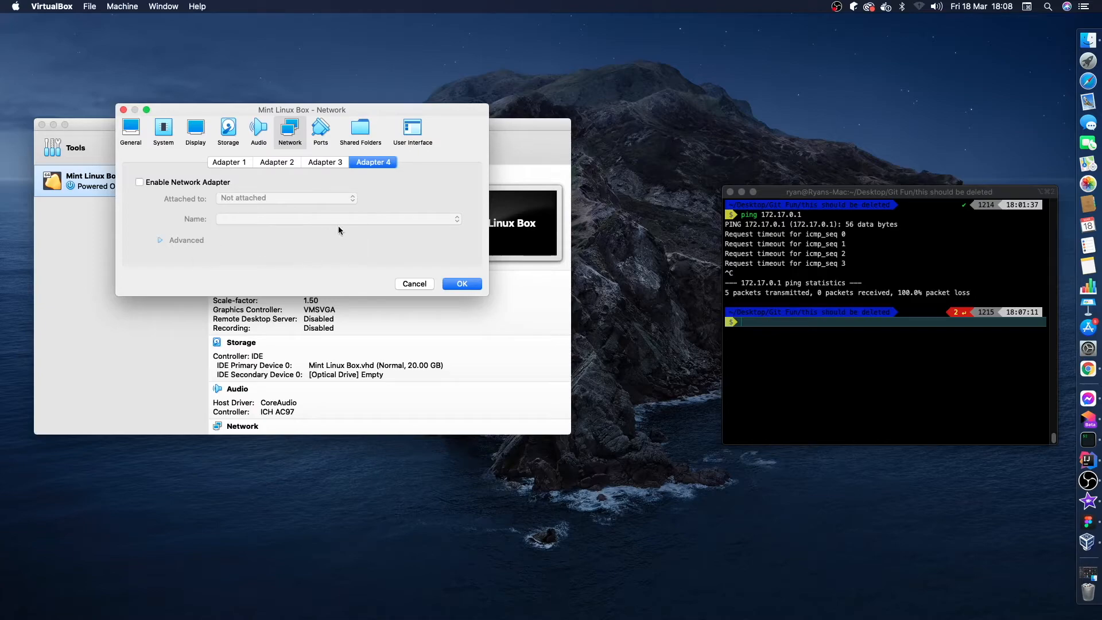
{"action": "left_click", "coordinate": [325, 162]}
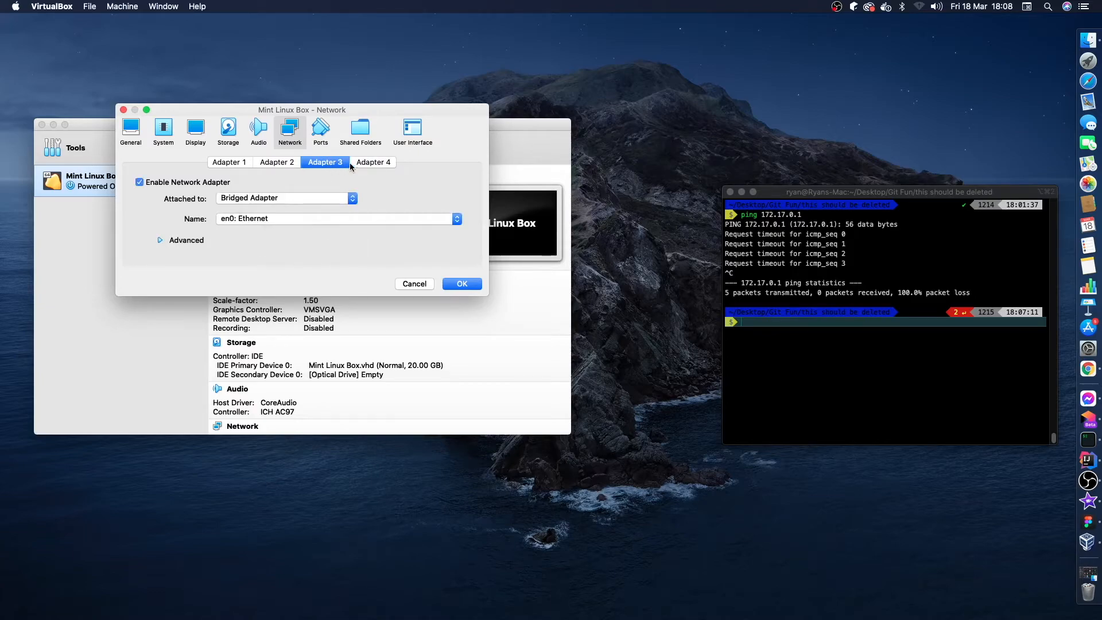
{"action": "left_click", "coordinate": [373, 161]}
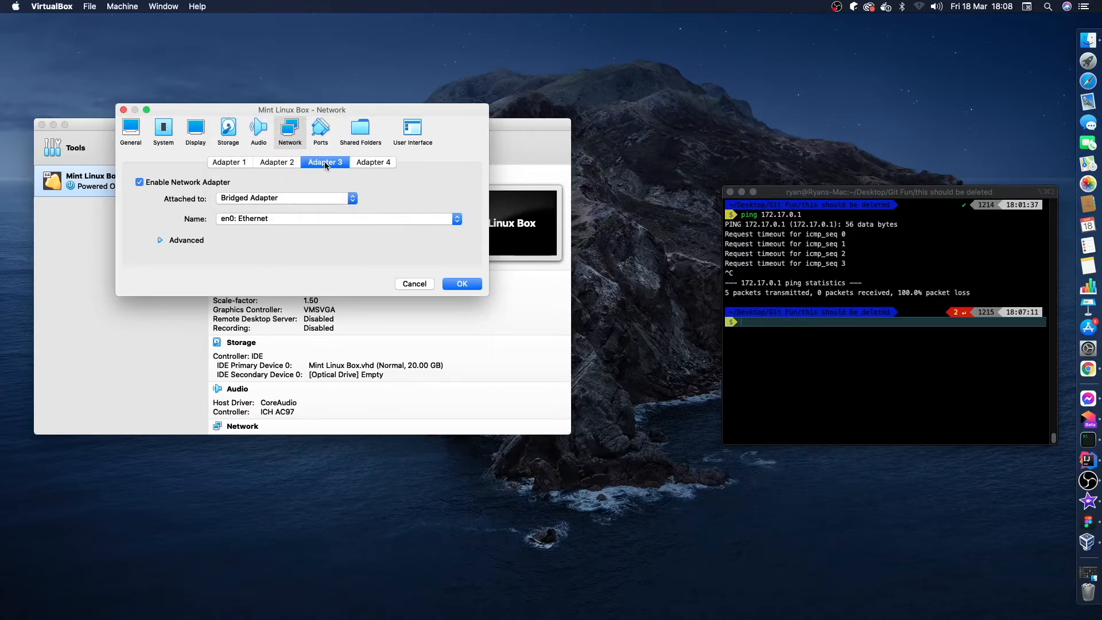
Leave Adapter 4 not attached and disabled, then confirm the network settings with OK
{"action": "left_click", "coordinate": [373, 162]}
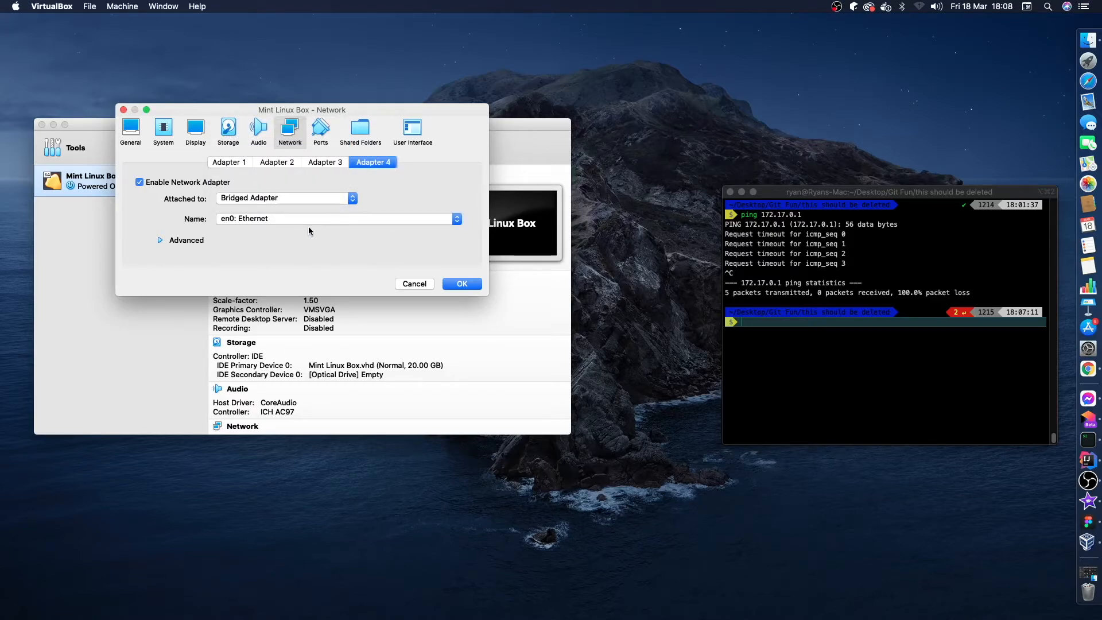
{"action": "left_click", "coordinate": [336, 218]}
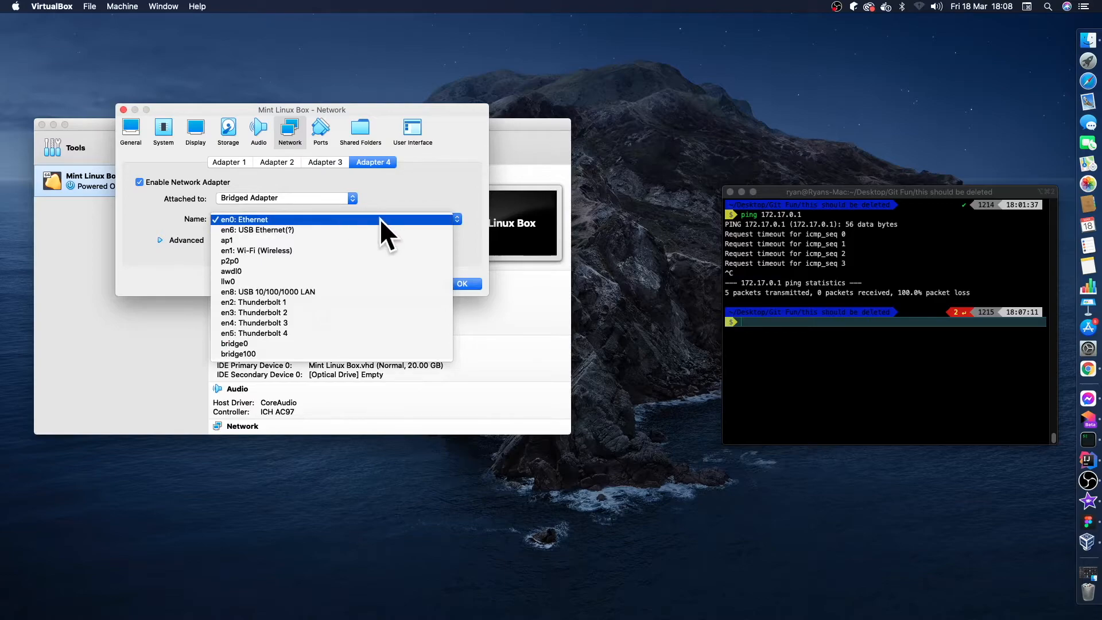
{"action": "left_click", "coordinate": [244, 218]}
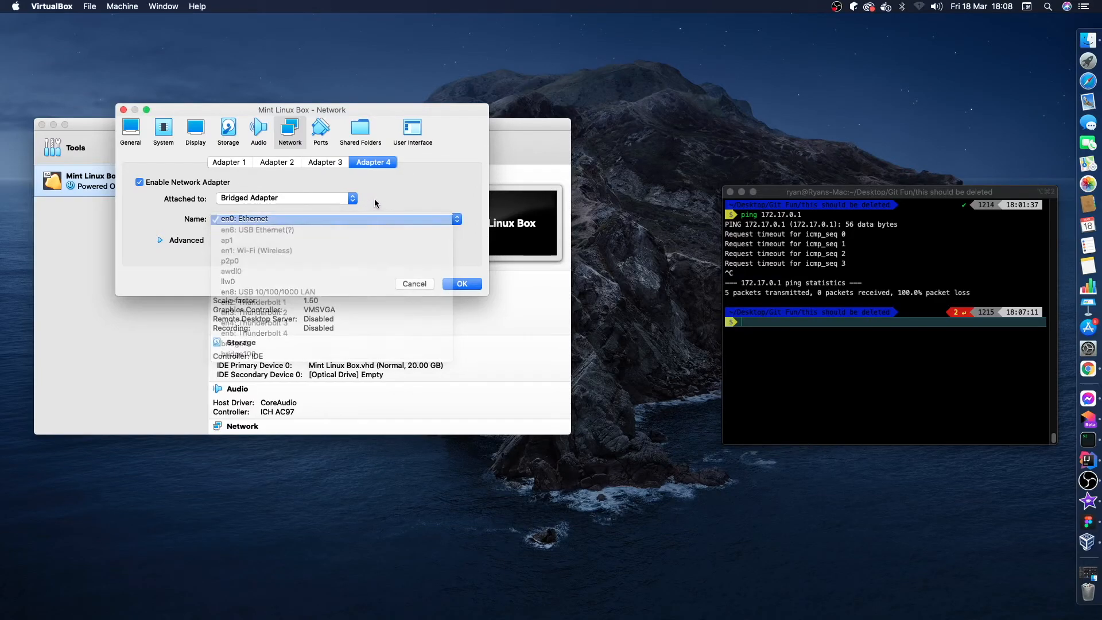
{"action": "left_click", "coordinate": [285, 198]}
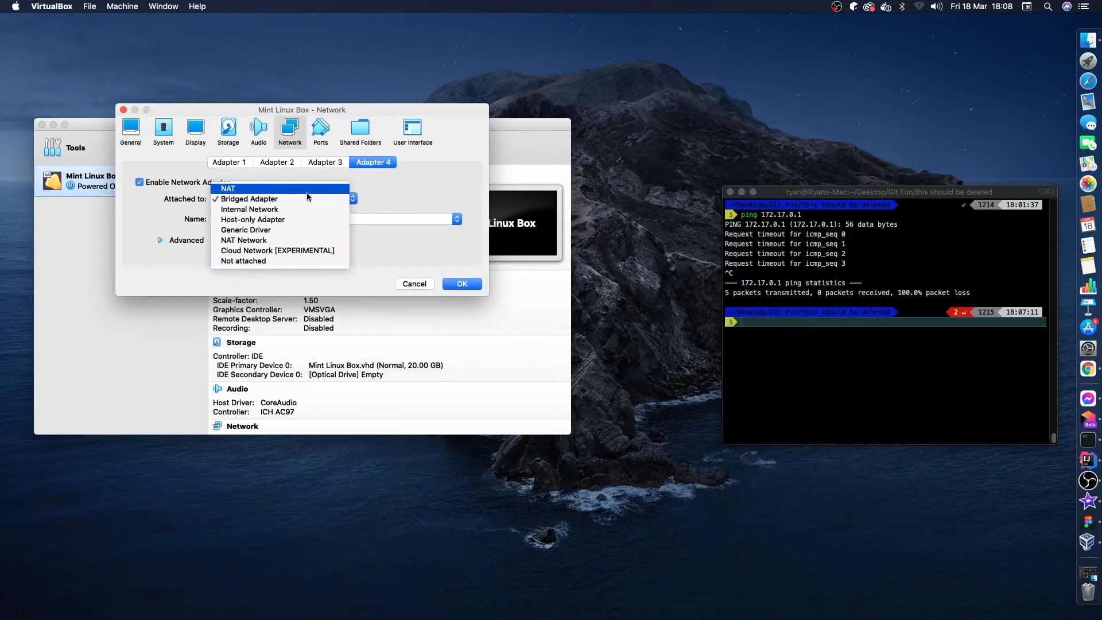
{"action": "left_click", "coordinate": [243, 261]}
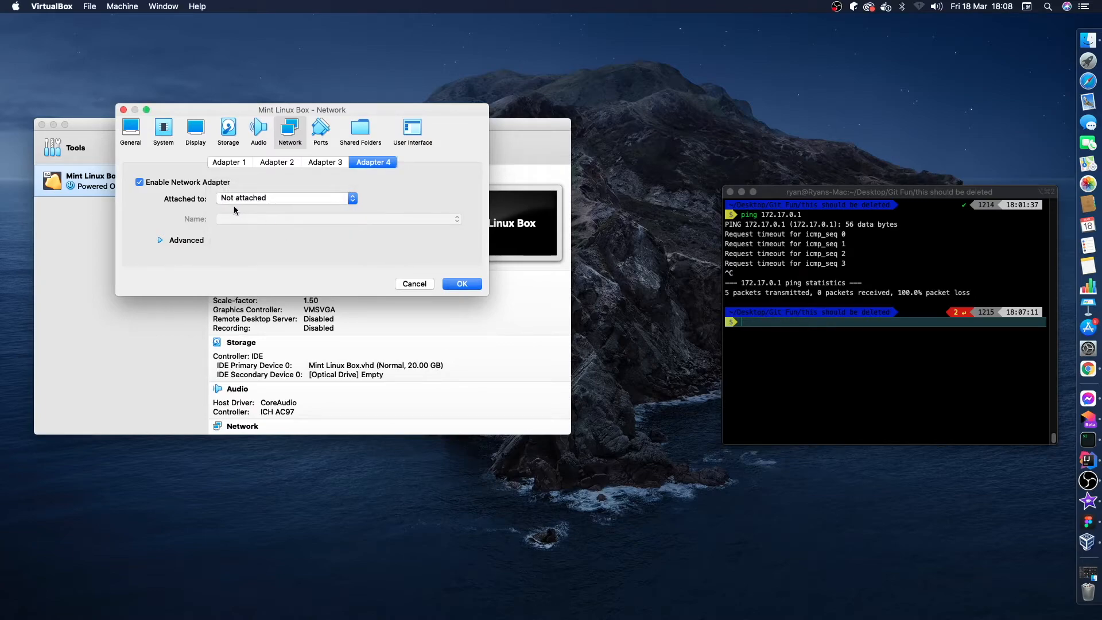
{"action": "left_click", "coordinate": [139, 183]}
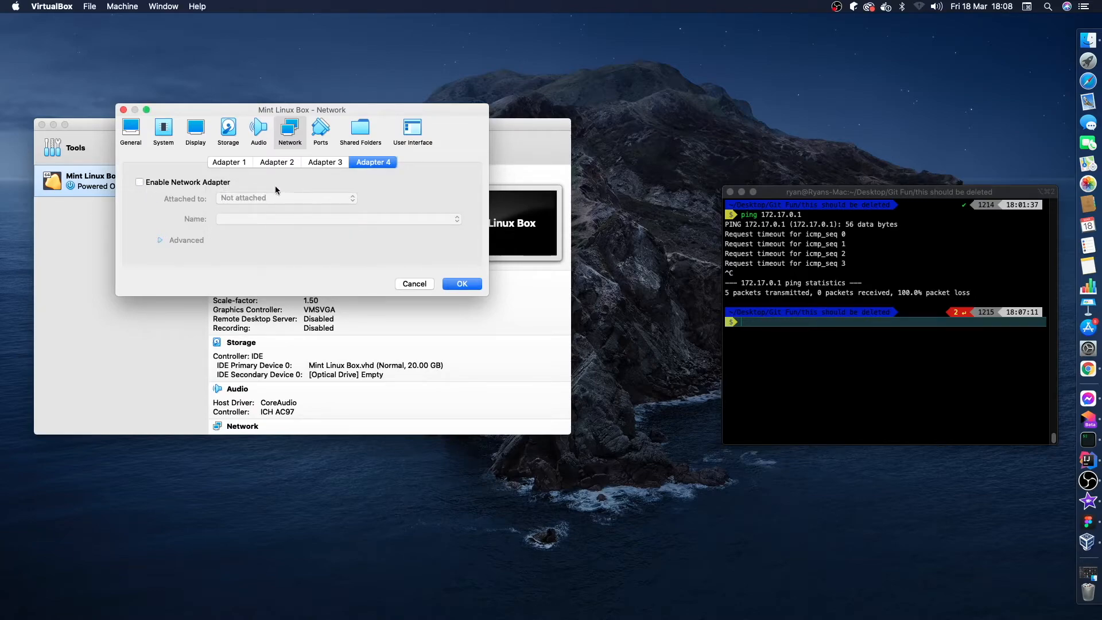
{"action": "left_click", "coordinate": [323, 161]}
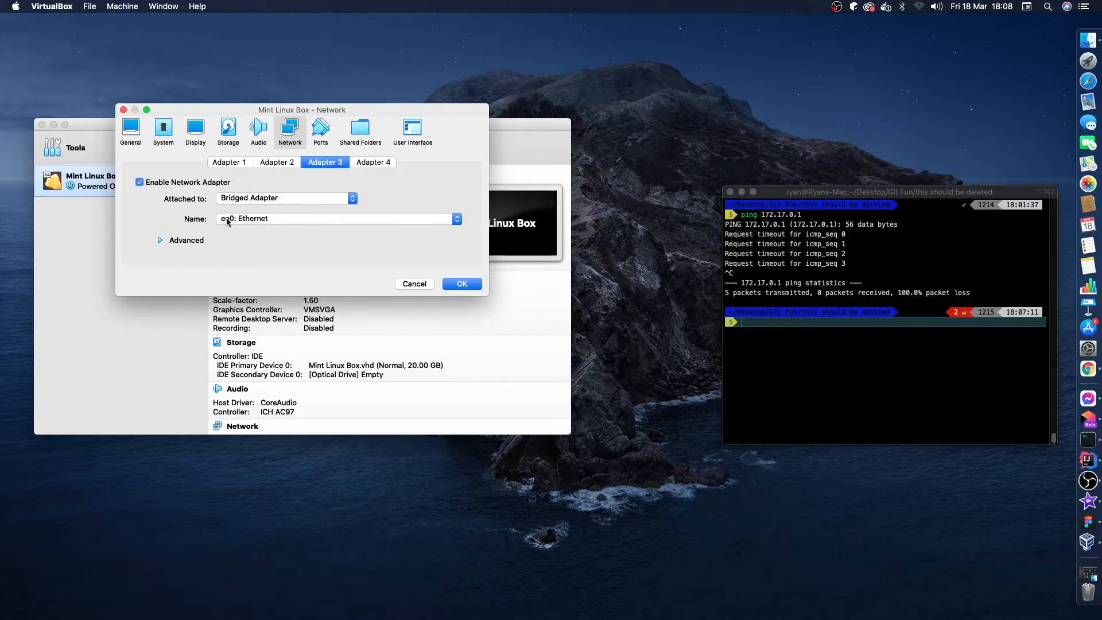
{"action": "mouse_move", "coordinate": [462, 284]}
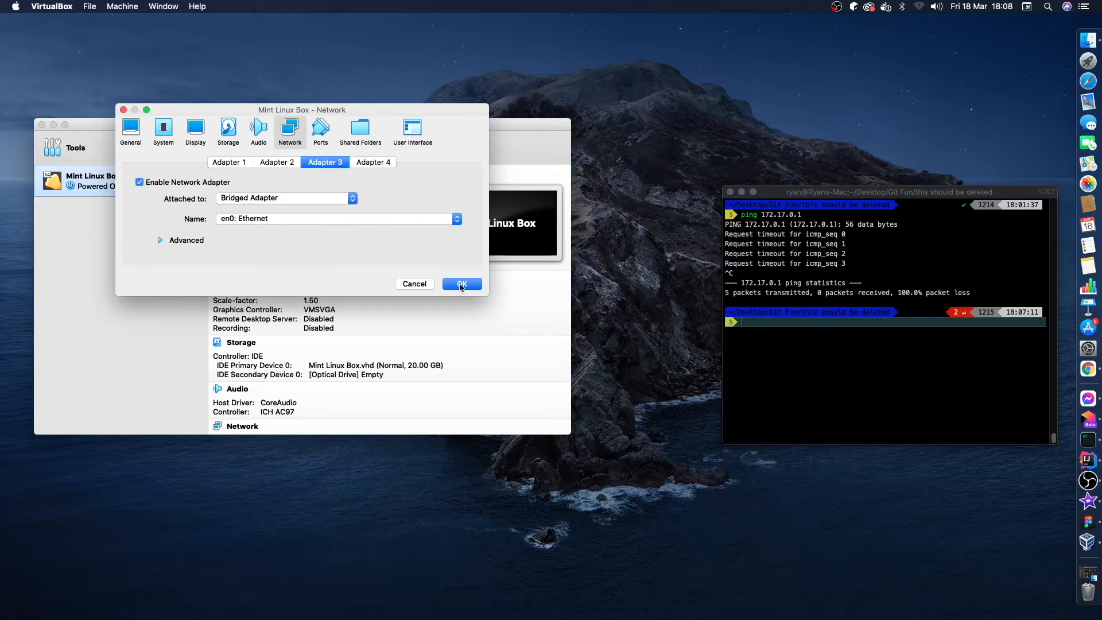
{"action": "left_click", "coordinate": [460, 283]}
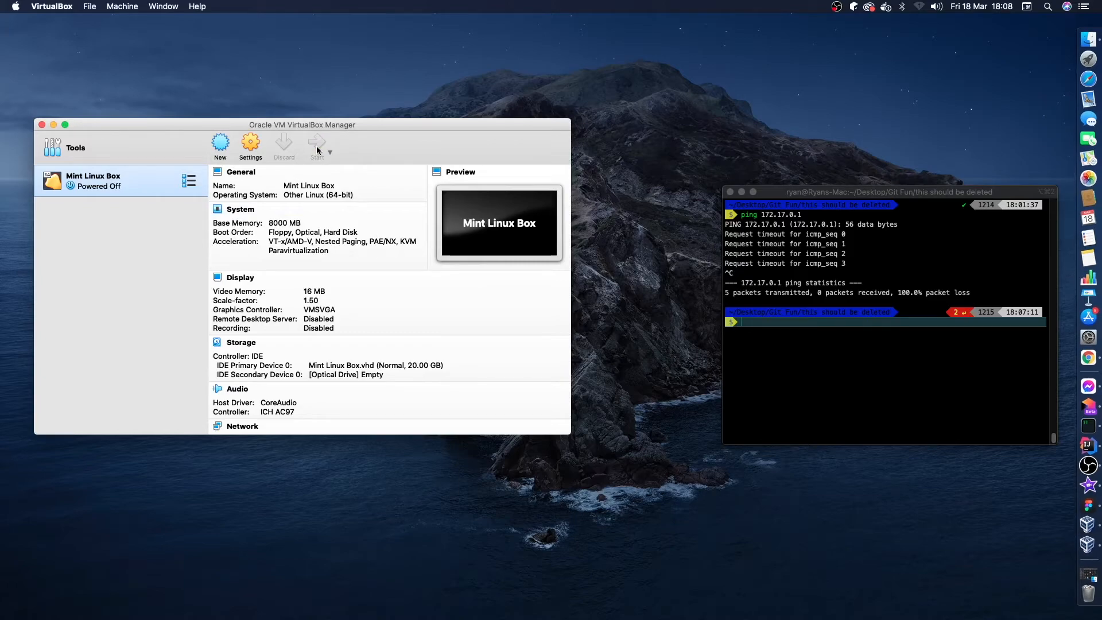
Boot the VM, run ifconfig and select enp0s9's new address 192.168.30.101
{"action": "left_click", "coordinate": [315, 145]}
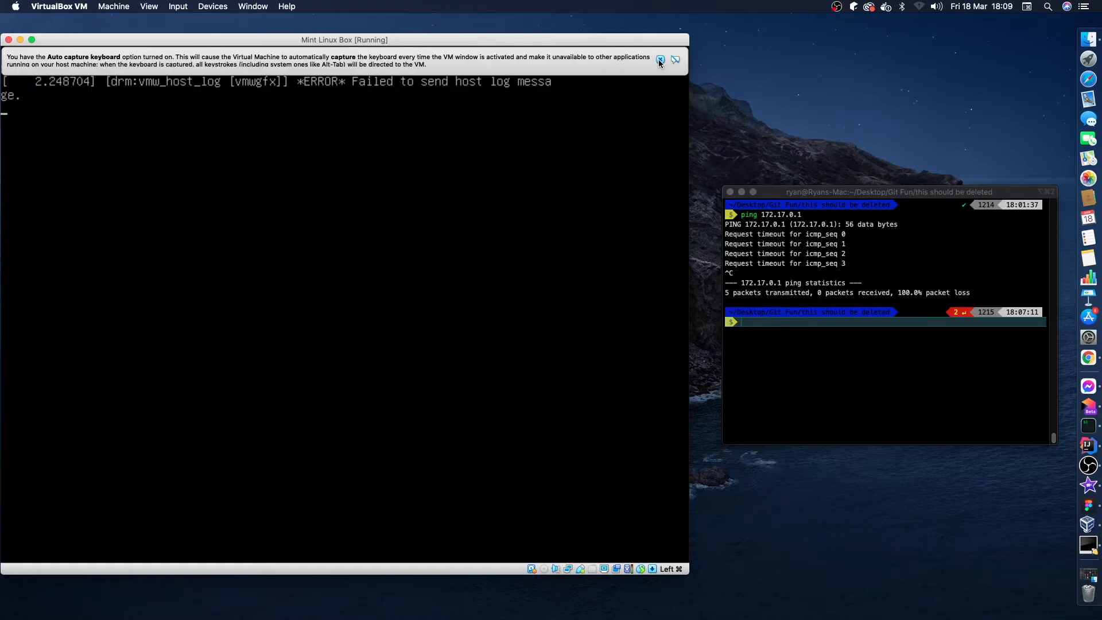
{"action": "left_click", "coordinate": [672, 60]}
{"action": "type", "text": "ifcong"}
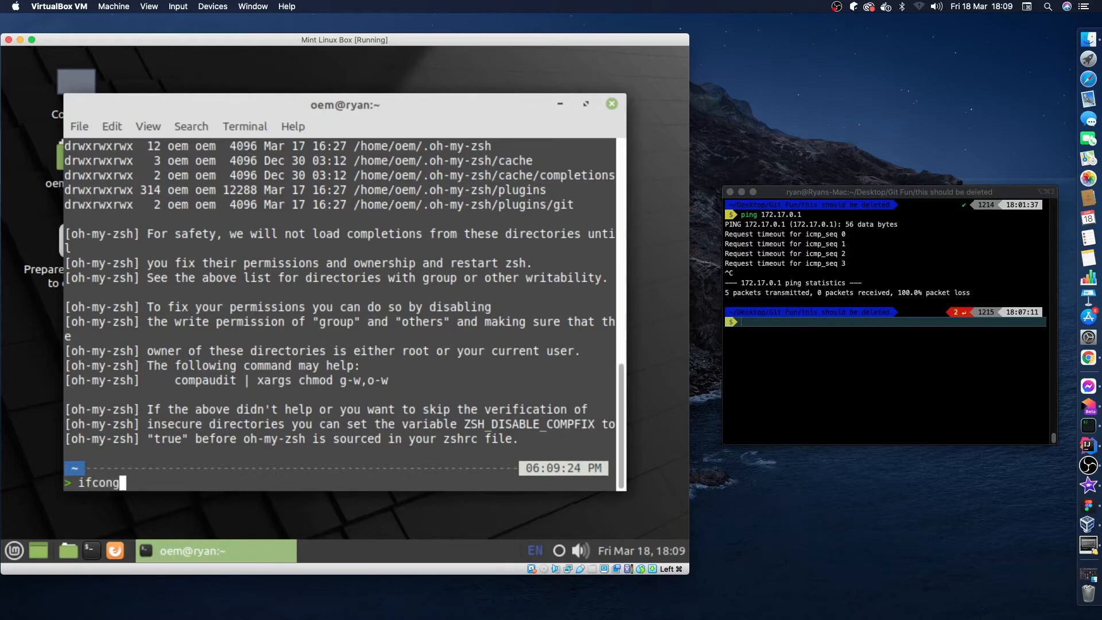
{"action": "key", "text": "BackSpace"}
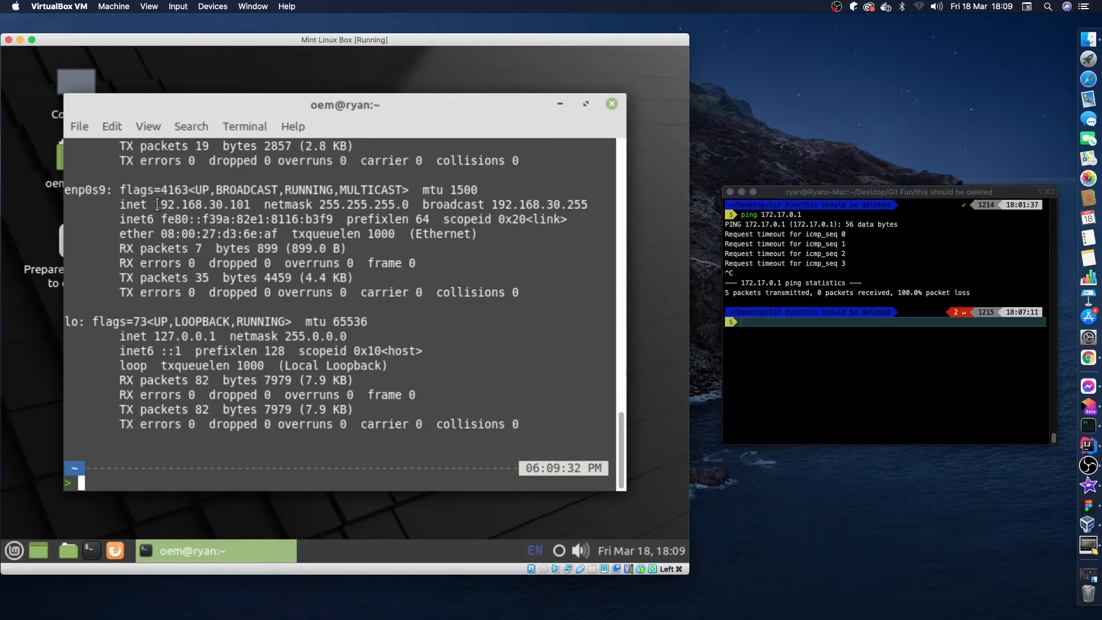
{"action": "double_click", "coordinate": [202, 205]}
{"action": "type", "text": "p"}
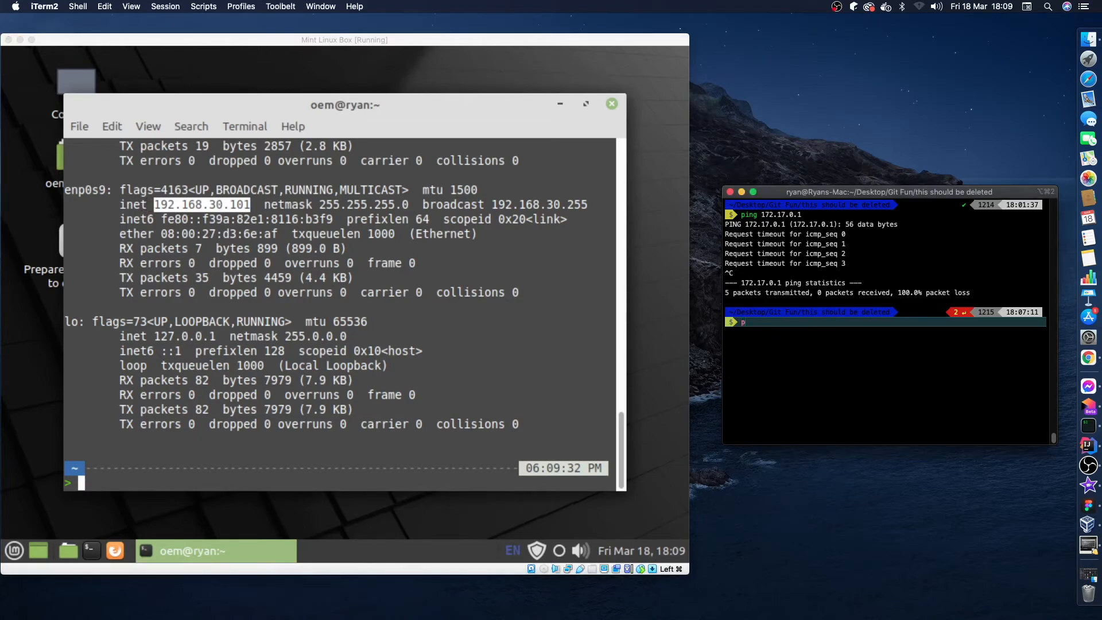
Ping 192.168.30.101 from iTerm2 on the Mac, receiving replies with 0% packet loss
{"action": "type", "text": "ing"}
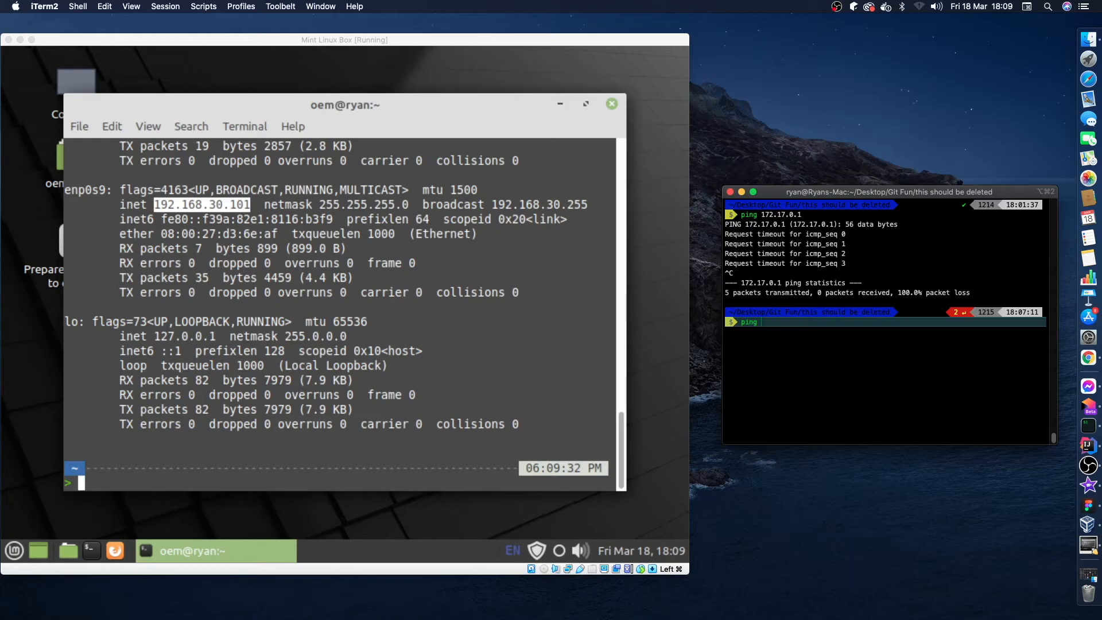
{"action": "type", "text": "192.168.30.101"}
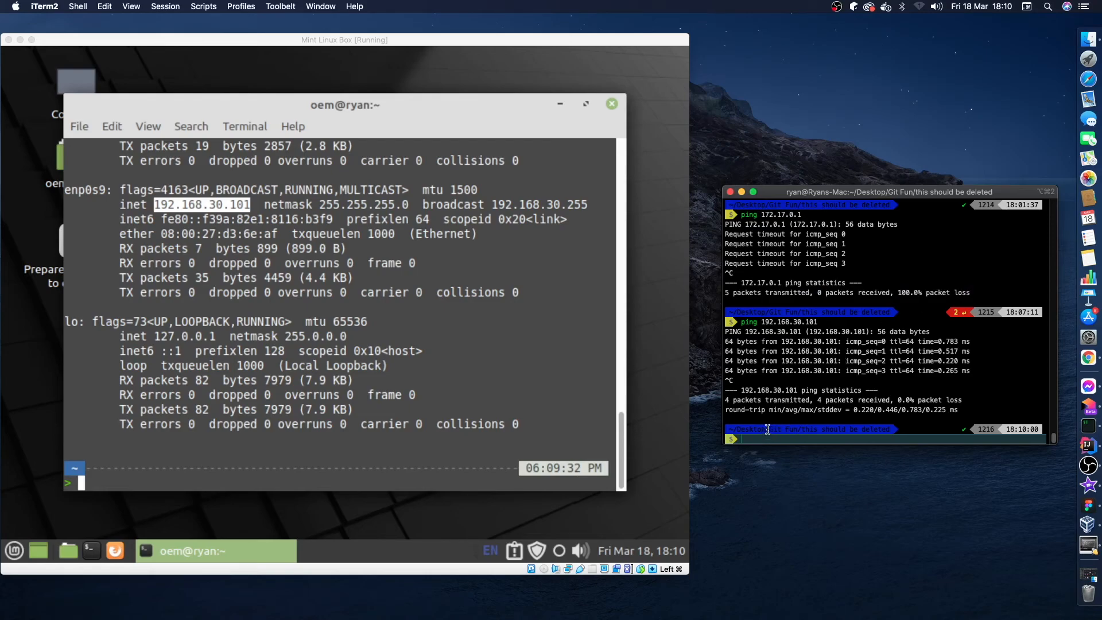
{"action": "type", "text": "ping 172.17.0.1"}
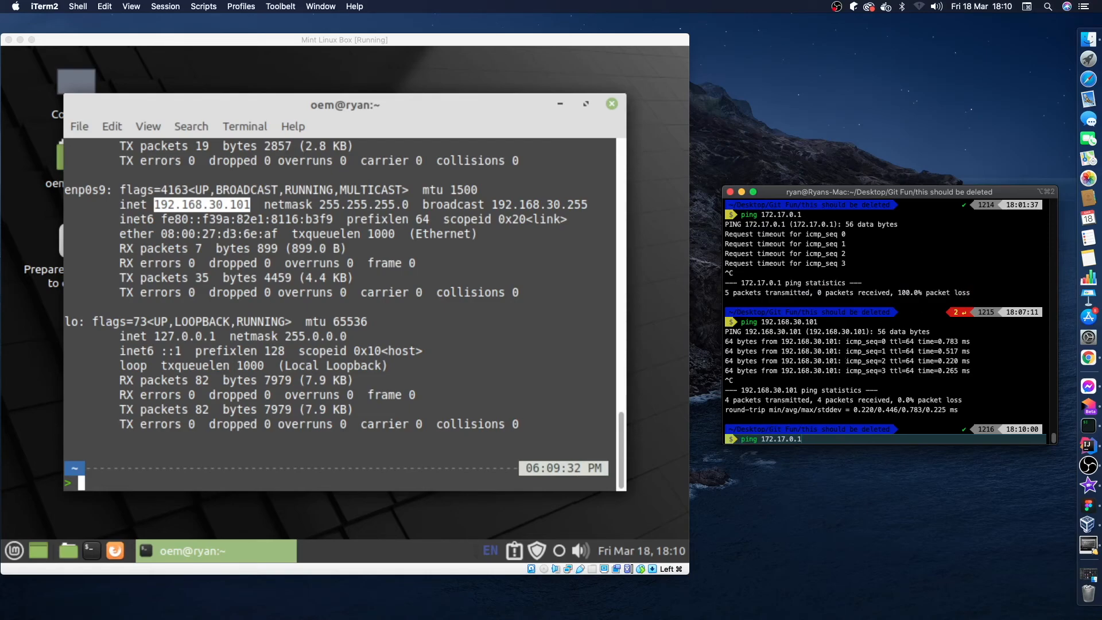